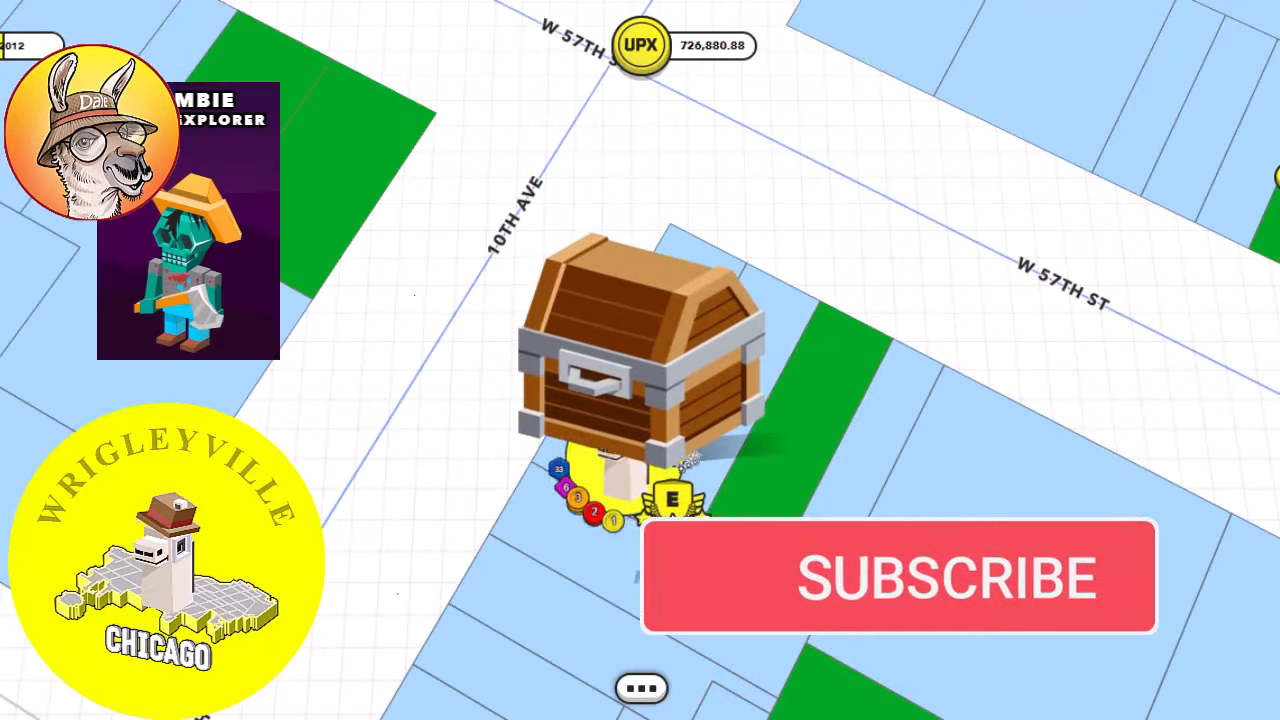
Step: Select the property to bring up its Street View of the vintage showroom interior
click(635, 360)
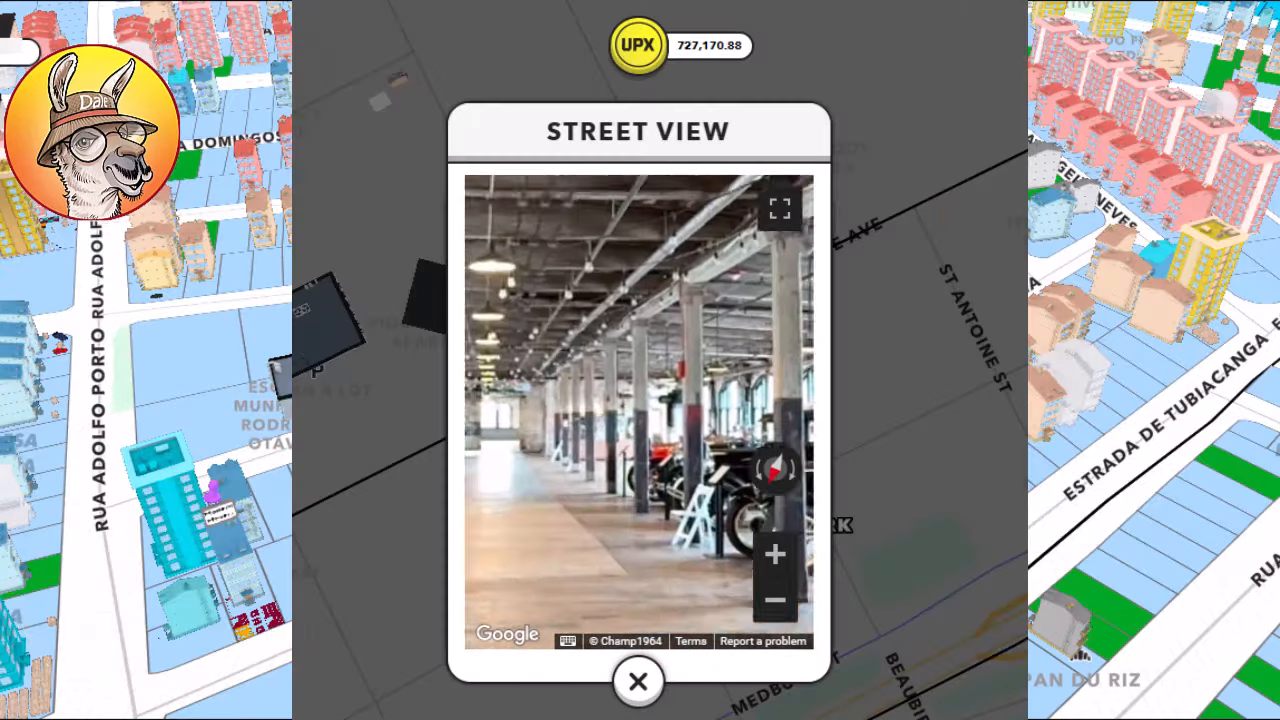
Step: Exit Street View and open the Dale's Lawn-derful Finds popup at 524 W Cabrini St
click(638, 681)
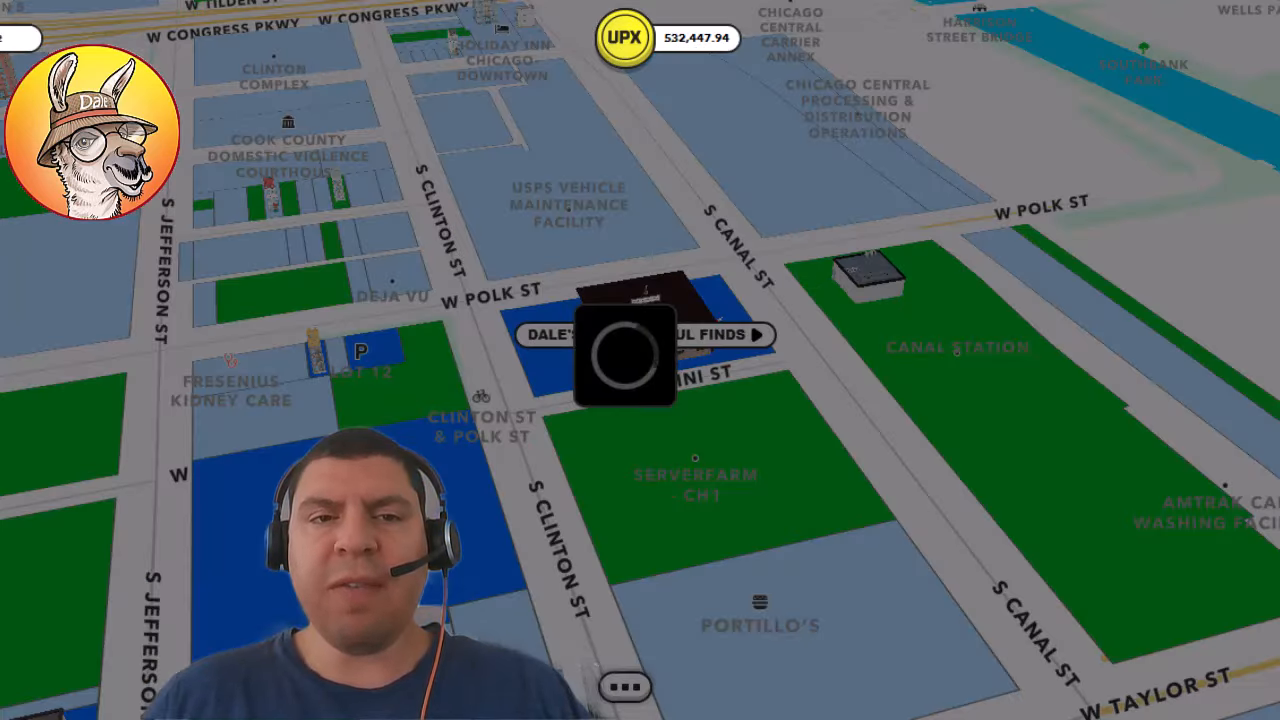
click(624, 360)
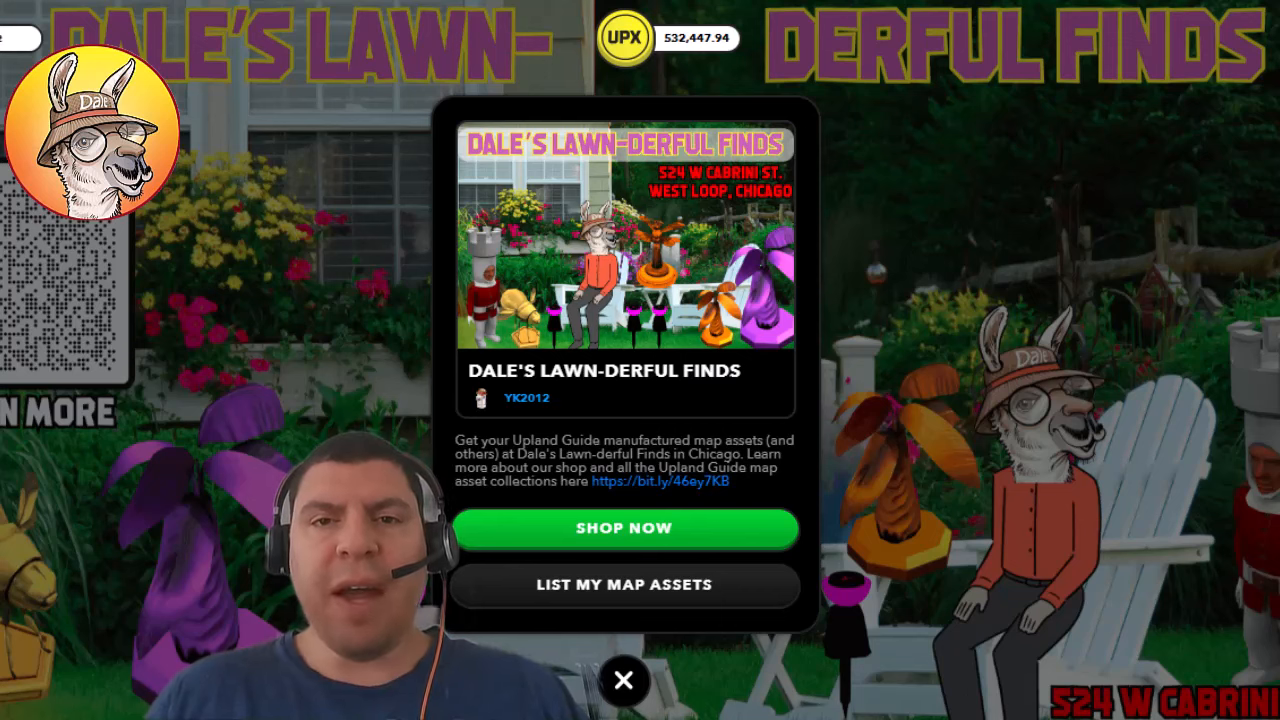